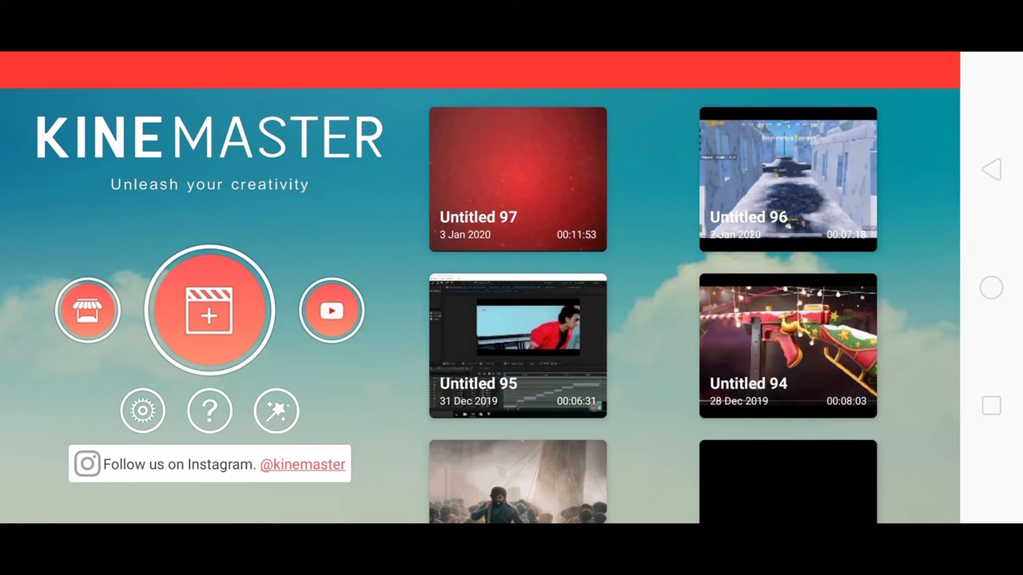
- Create a new project and bring in the tunnel-driving car music video from device media
{"action": "left_click", "coordinate": [209, 310]}
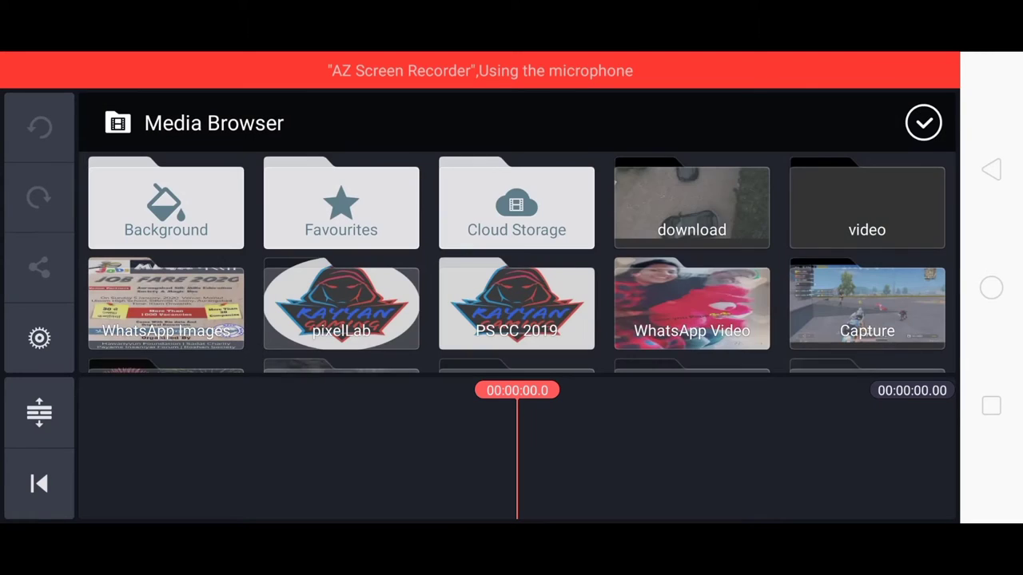
{"action": "left_click", "coordinate": [691, 204]}
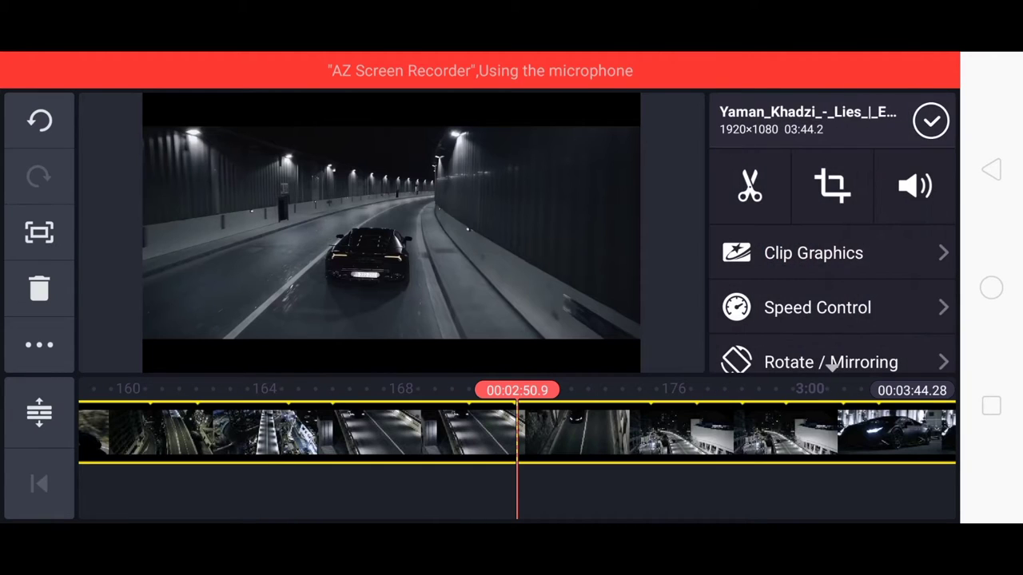
- Trim and split the car clip into separate pieces totalling about 22 seconds
{"action": "left_click", "coordinate": [747, 185]}
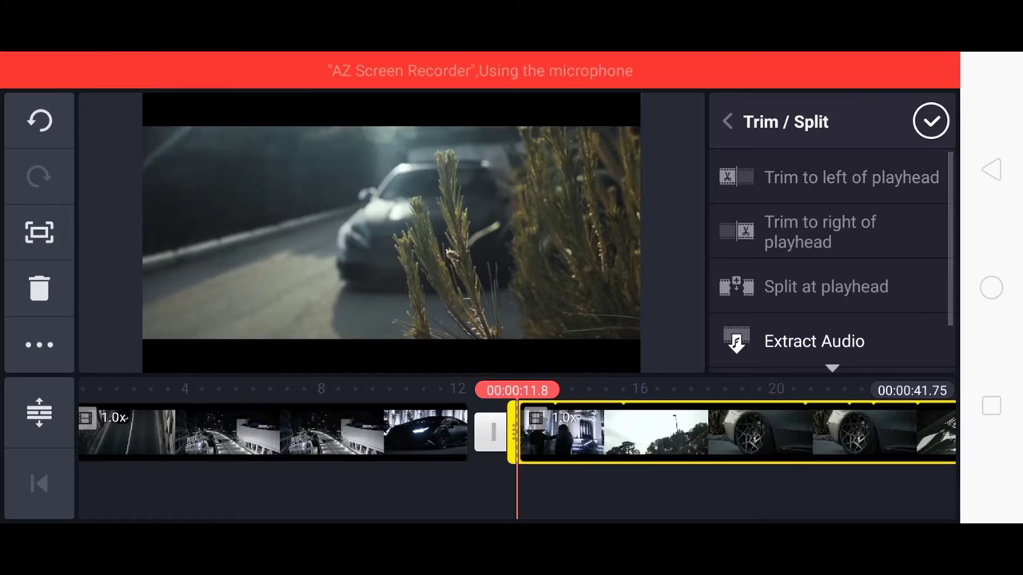
{"action": "left_click", "coordinate": [930, 121]}
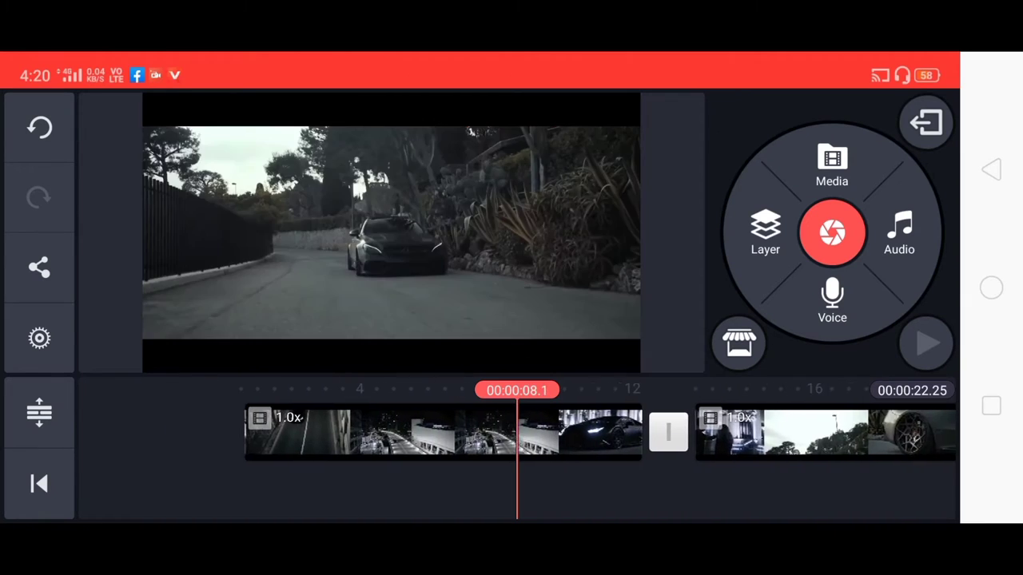
- Preview the edit and mute the clips' original sound, returning to the start
{"action": "left_click", "coordinate": [925, 342]}
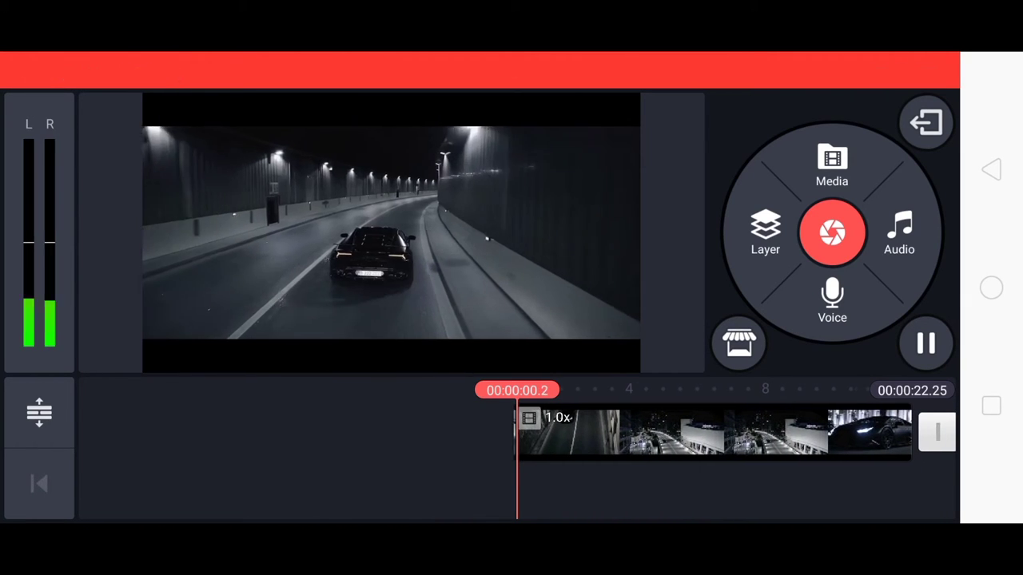
{"action": "left_click", "coordinate": [711, 431]}
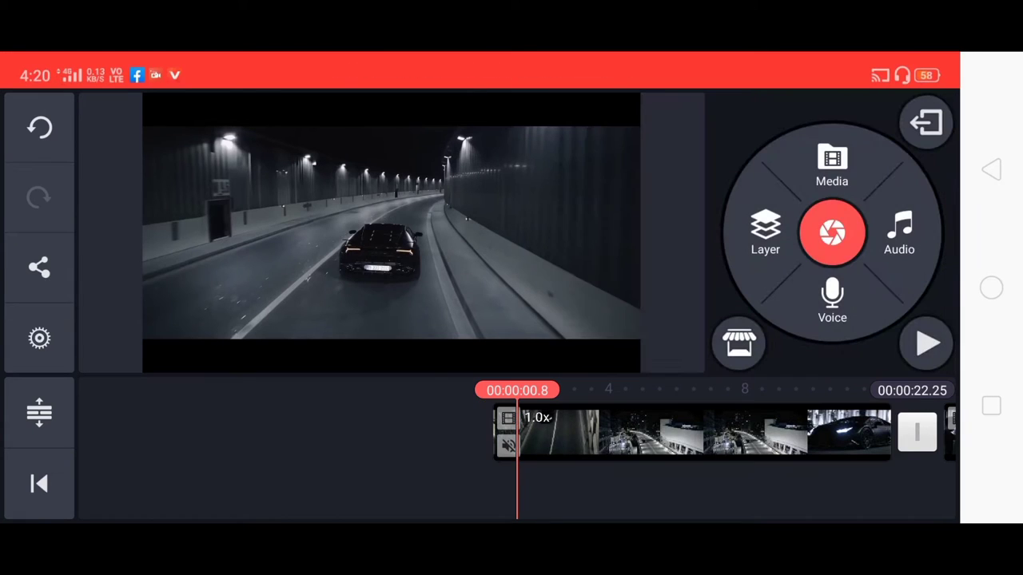
{"action": "left_click", "coordinate": [691, 431]}
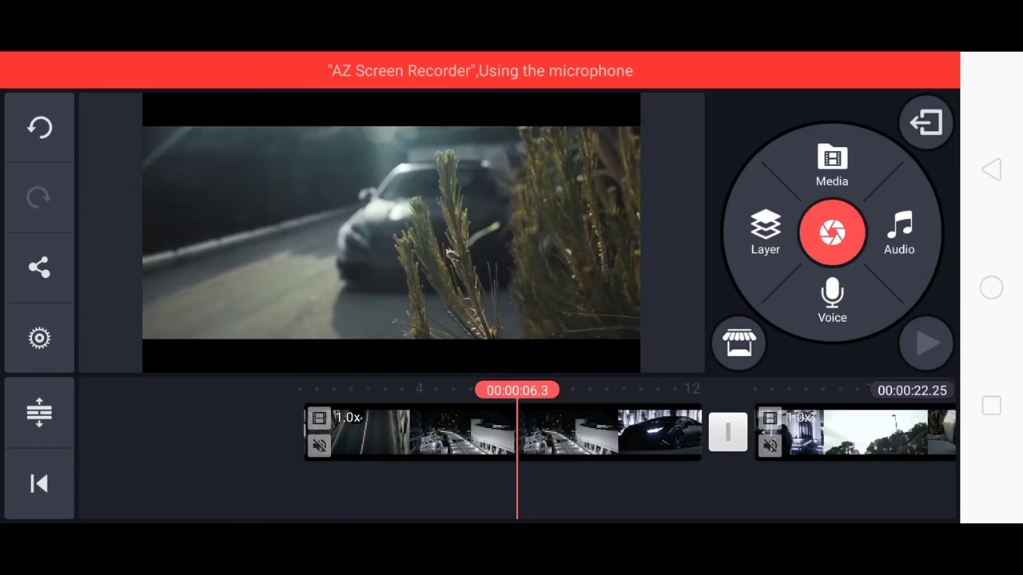
{"action": "left_click", "coordinate": [927, 341]}
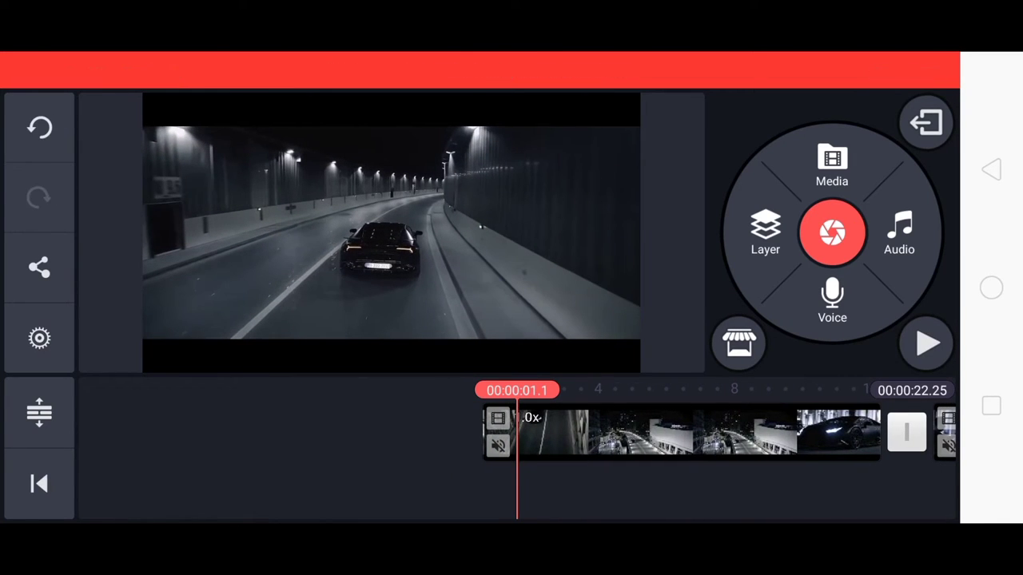
- Add a black solid-colour background layer near the start of the video
{"action": "left_click", "coordinate": [831, 163]}
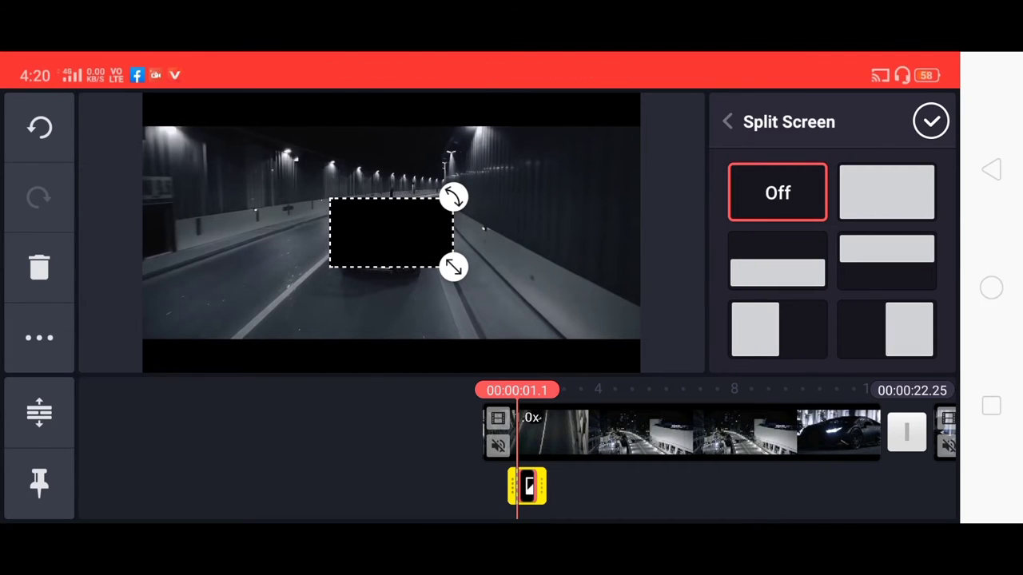
- Set the black layer to full-screen and confirm, ready for more flash layers on the beat
{"action": "left_click", "coordinate": [885, 192]}
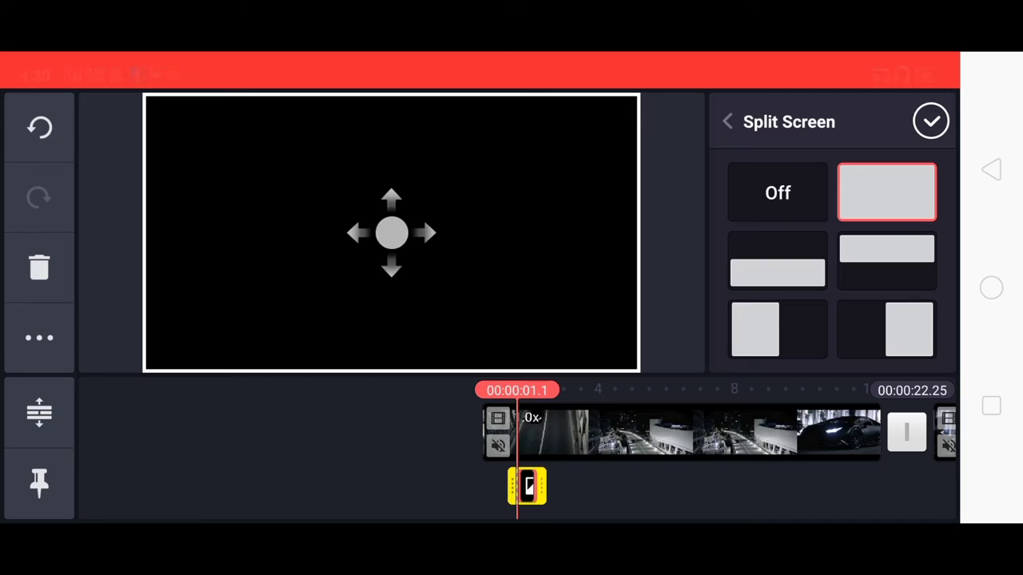
{"action": "left_click", "coordinate": [930, 122]}
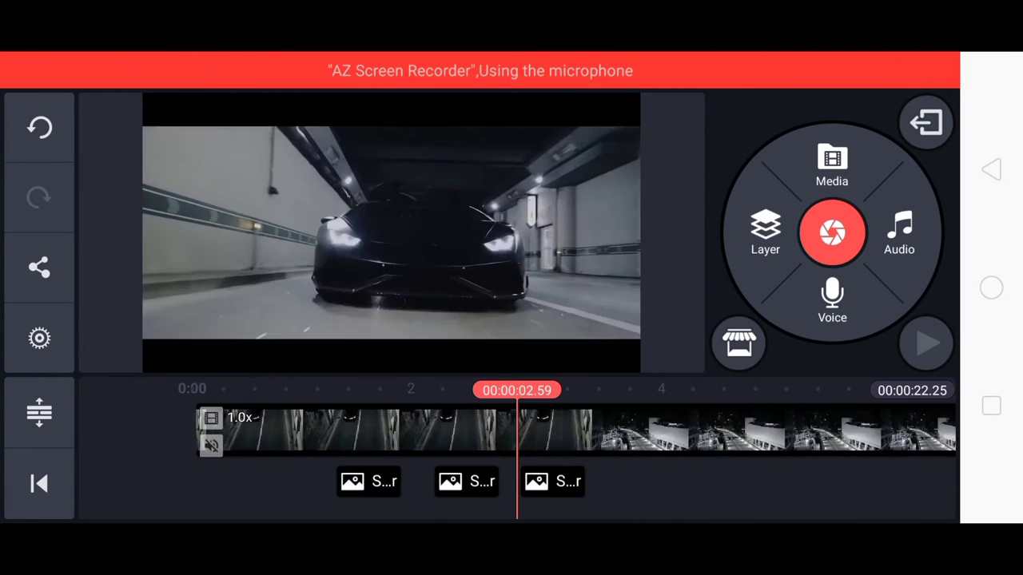
- Add a fourth black flash layer and shorten it to a brief beat-length flash
{"action": "left_click", "coordinate": [553, 486]}
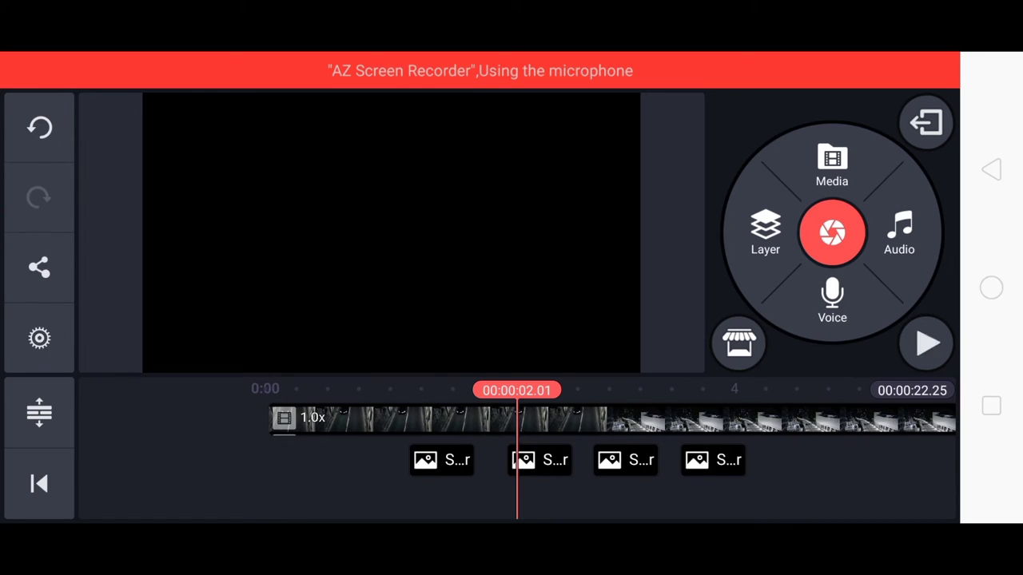
{"action": "left_click", "coordinate": [470, 457]}
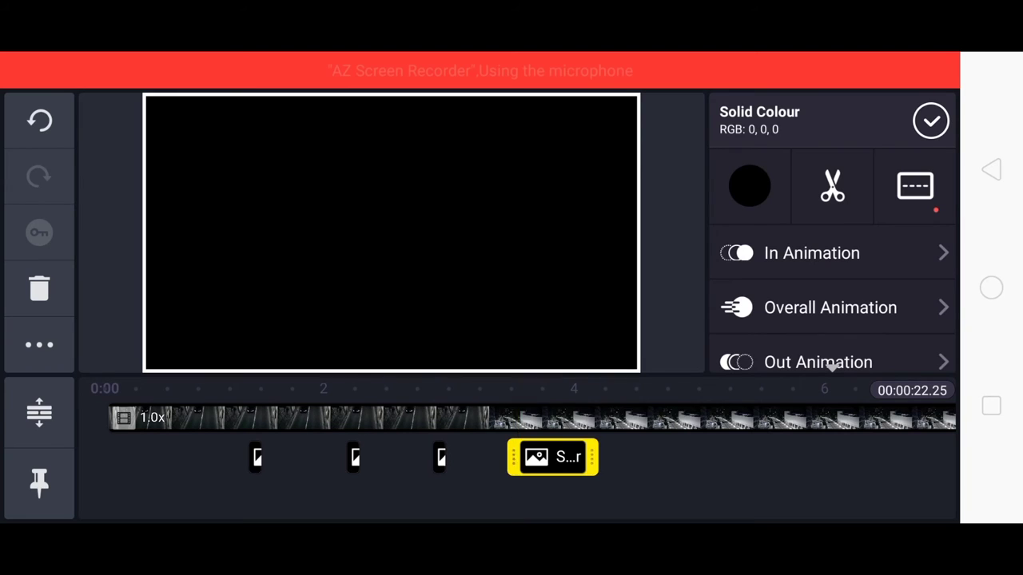
{"action": "left_click", "coordinate": [930, 120]}
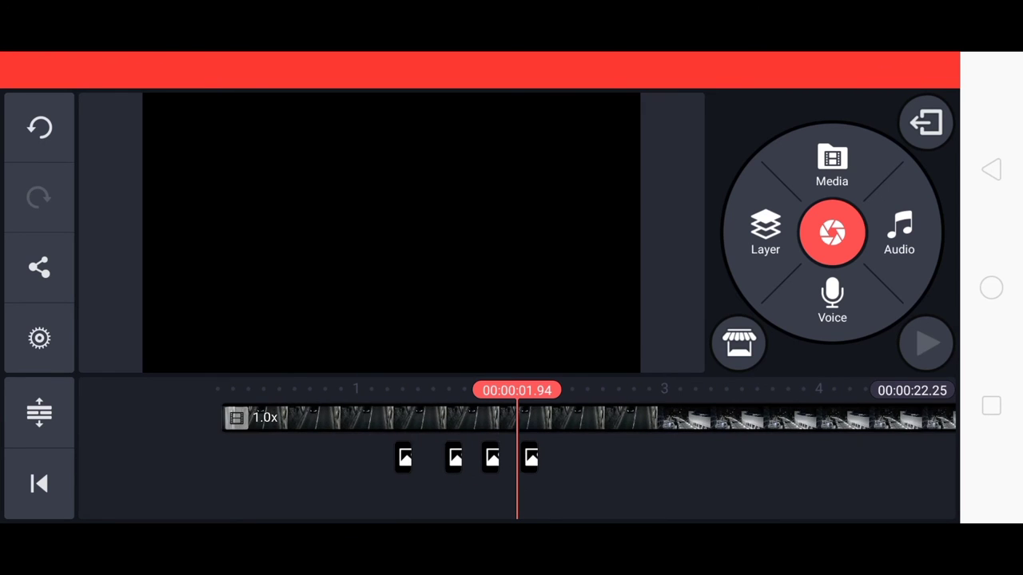
- Trim and split the last clip to about 14.65 seconds and play to check the flashes
{"action": "left_click", "coordinate": [927, 342]}
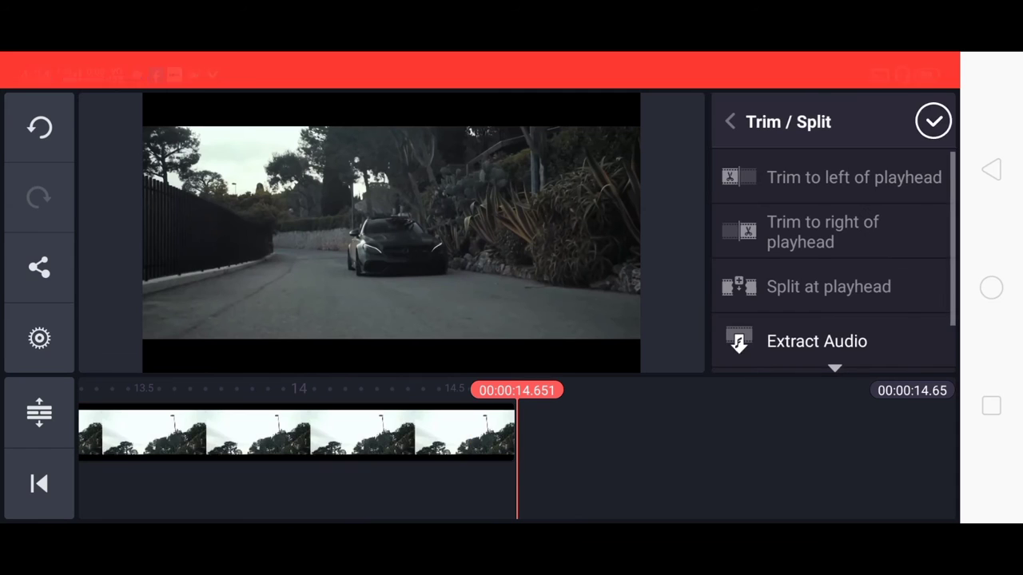
{"action": "left_click", "coordinate": [933, 121]}
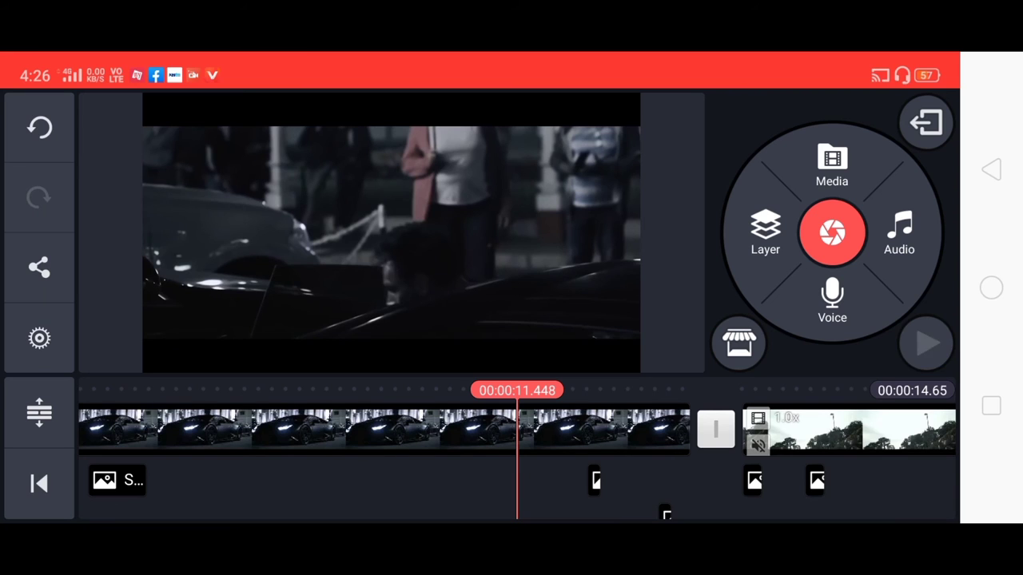
{"action": "left_click", "coordinate": [927, 342]}
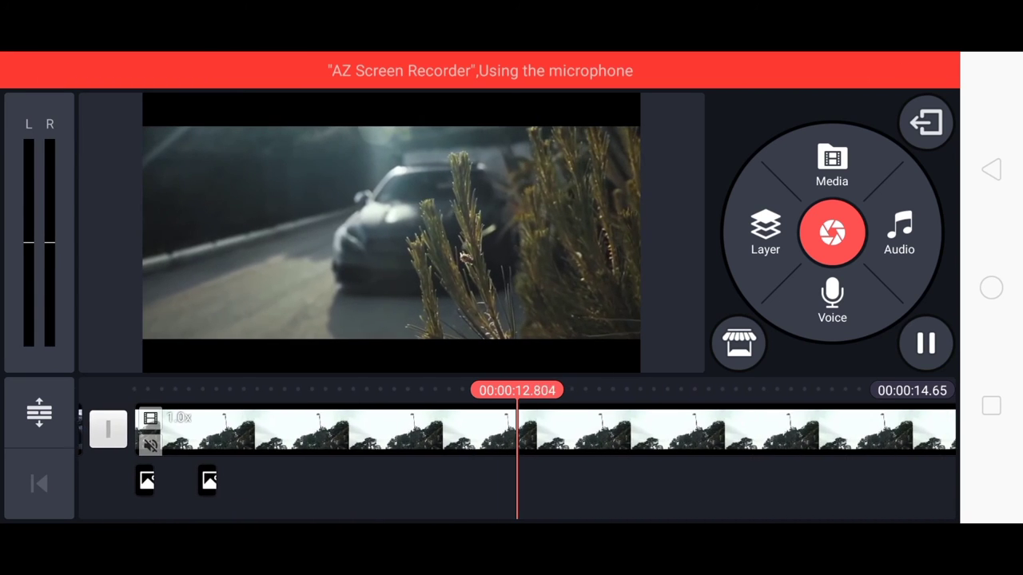
- Choose the export resolution and start exporting the finished video
{"action": "left_click", "coordinate": [927, 342]}
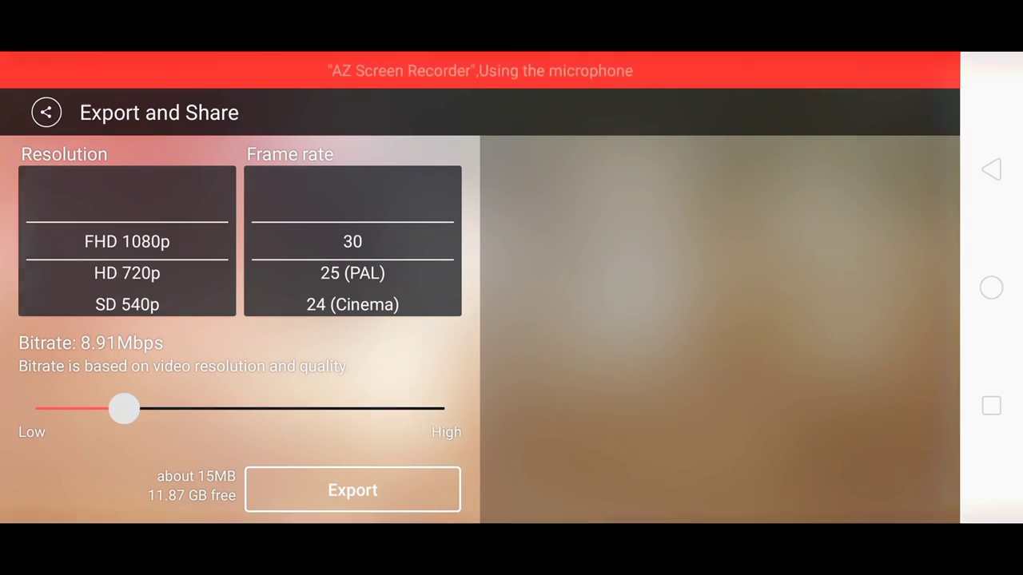
{"action": "left_click", "coordinate": [351, 489]}
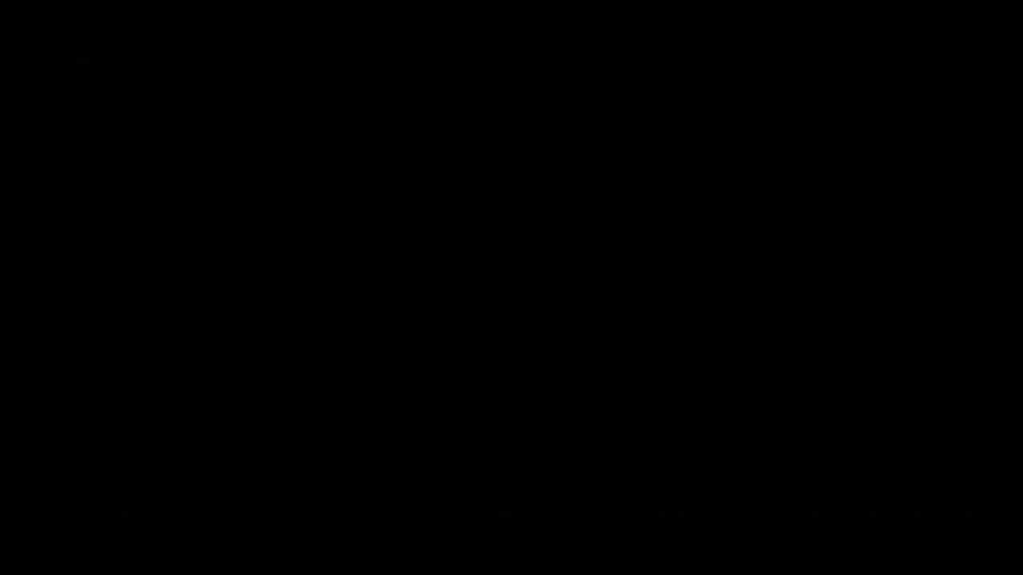